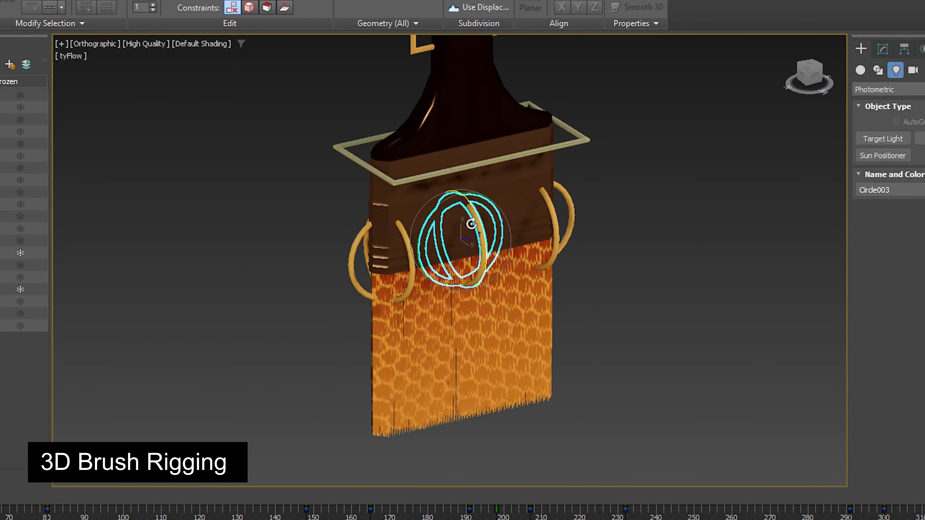
# Step: Rotate the three circle controls 40° on Z so the bristles curl sideways
pyautogui.moveTo(463, 224); pyautogui.dragTo(534, 219)
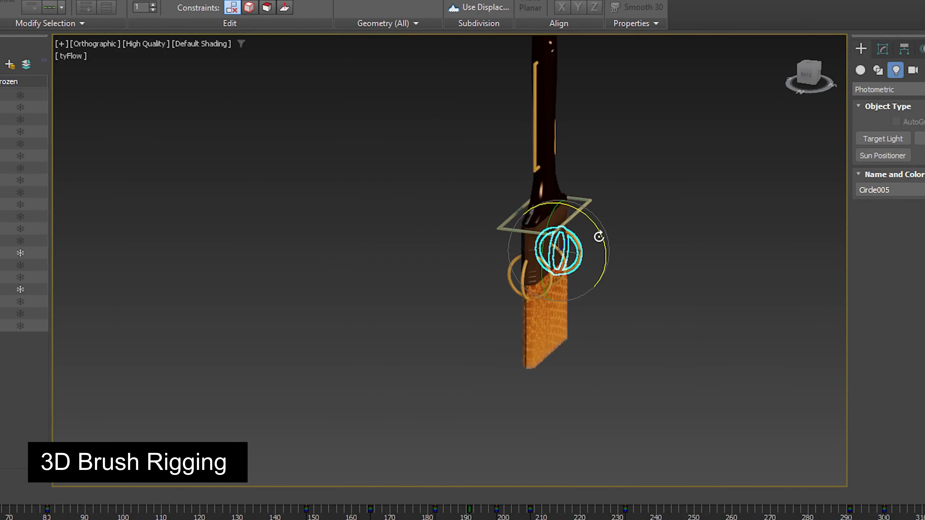
pyautogui.moveTo(557, 250); pyautogui.dragTo(525, 269)
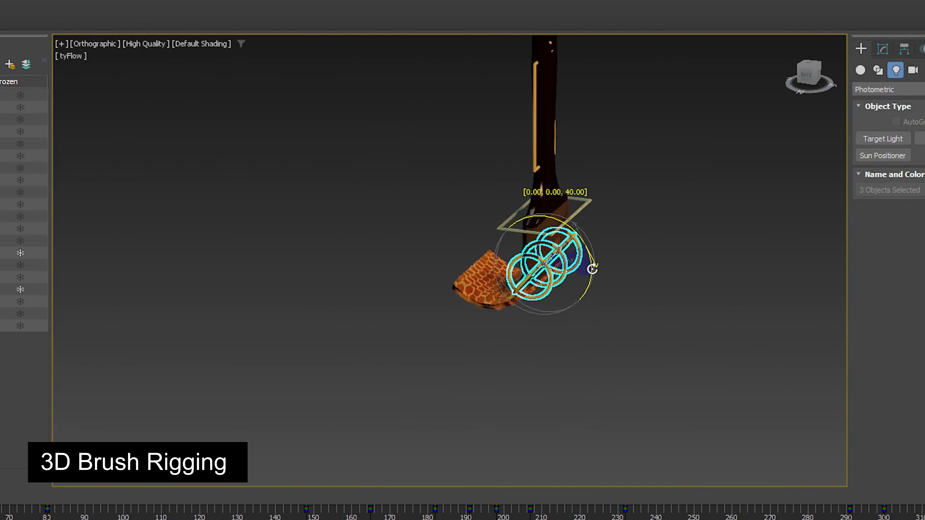